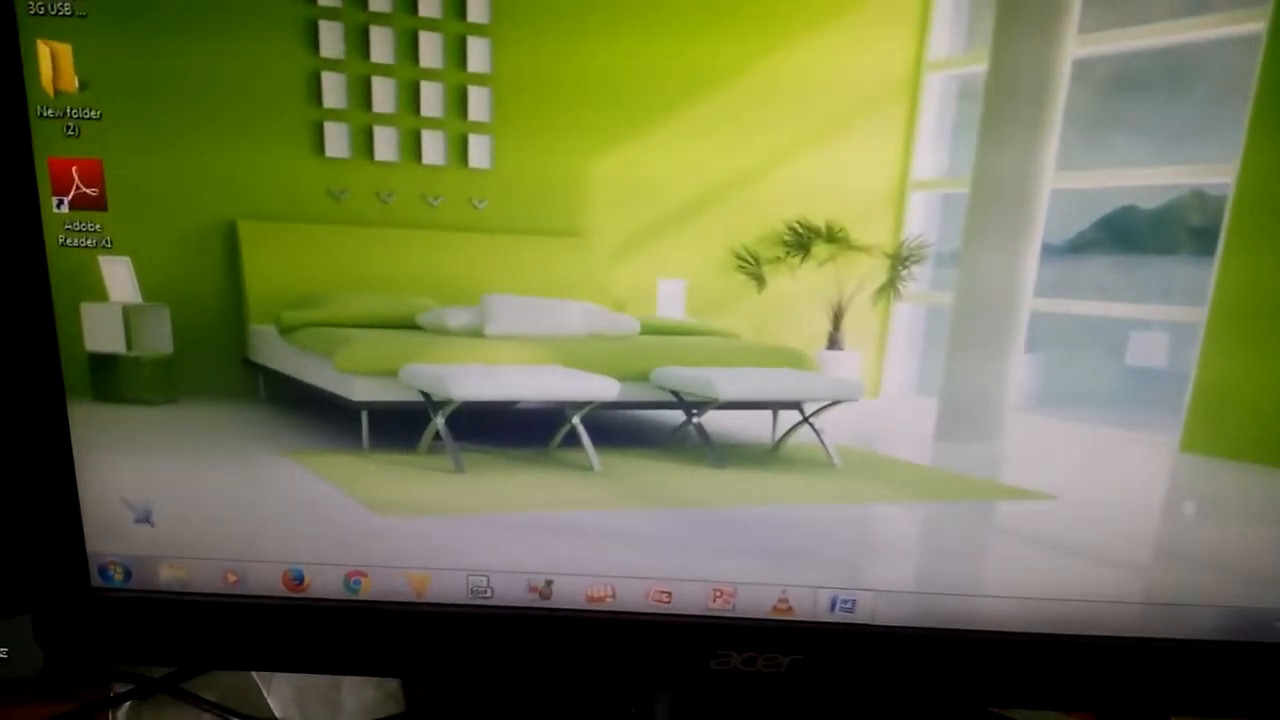
- Bring up the Start menu to search for a program
{"action": "left_click", "coordinate": [112, 572]}
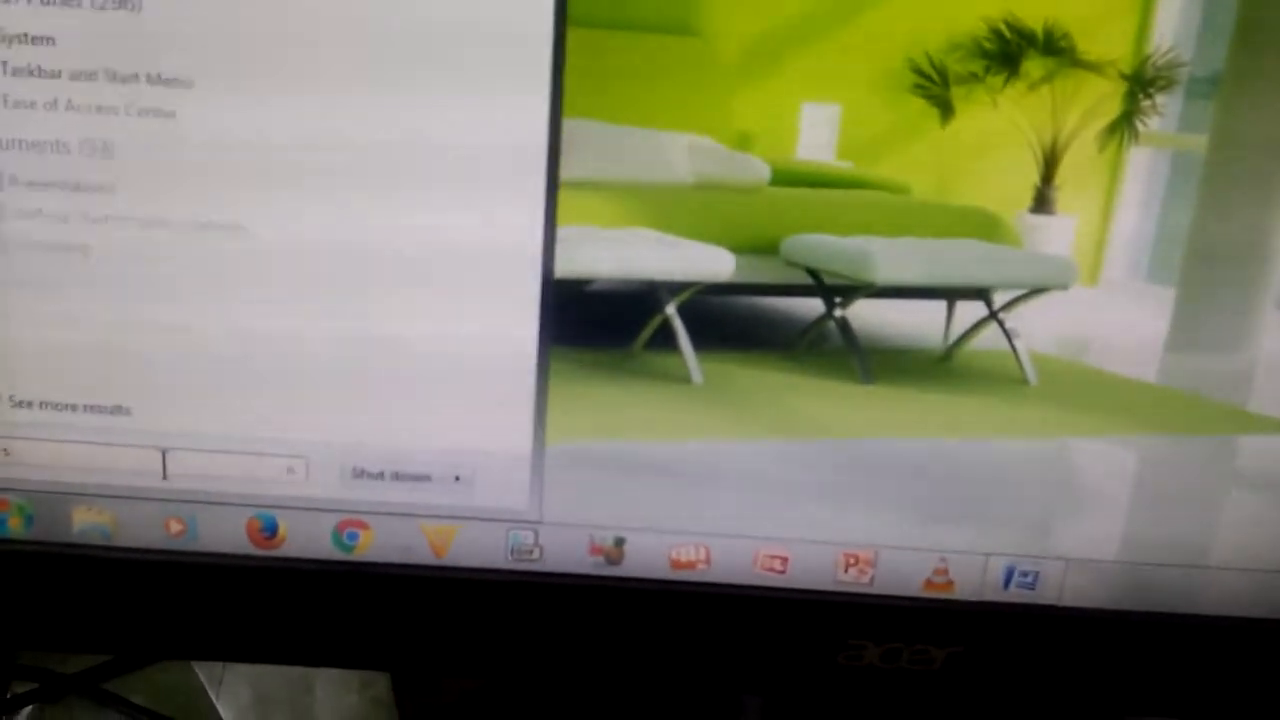
- Search 'systeml' and launch System Configuration, showing General with Normal startup
{"action": "type", "text": "syste"}
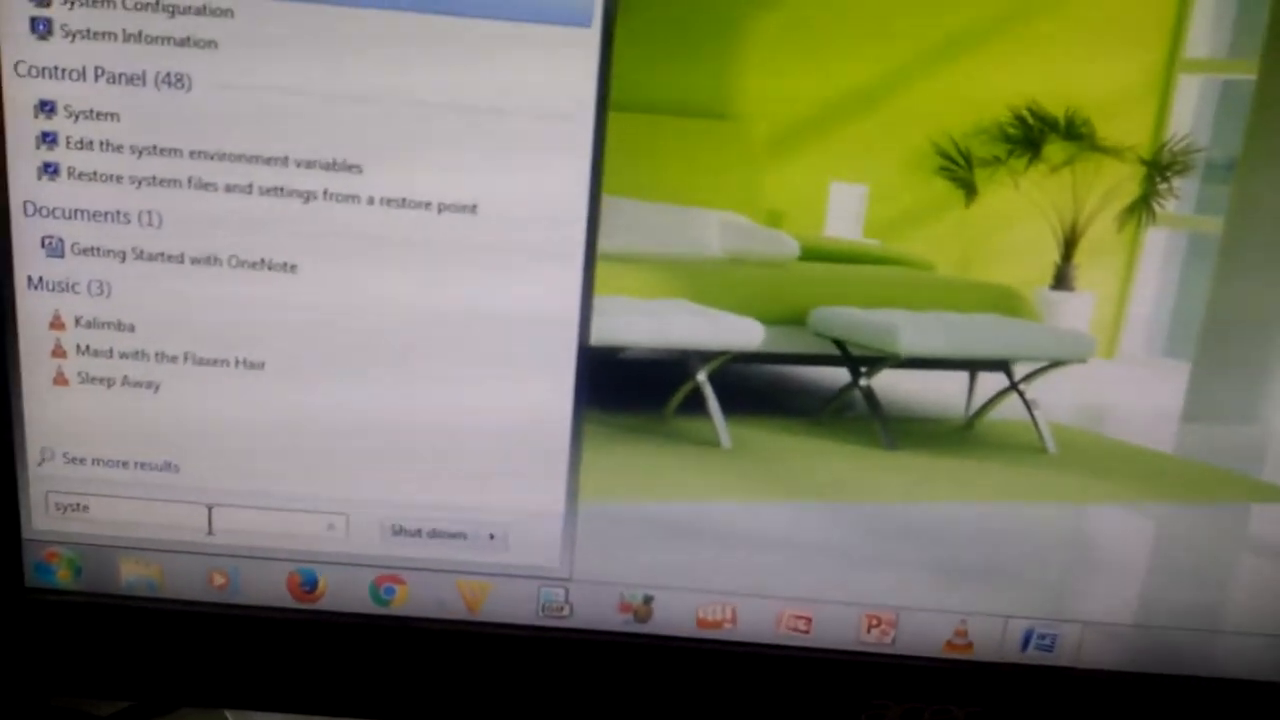
{"action": "type", "text": "ml"}
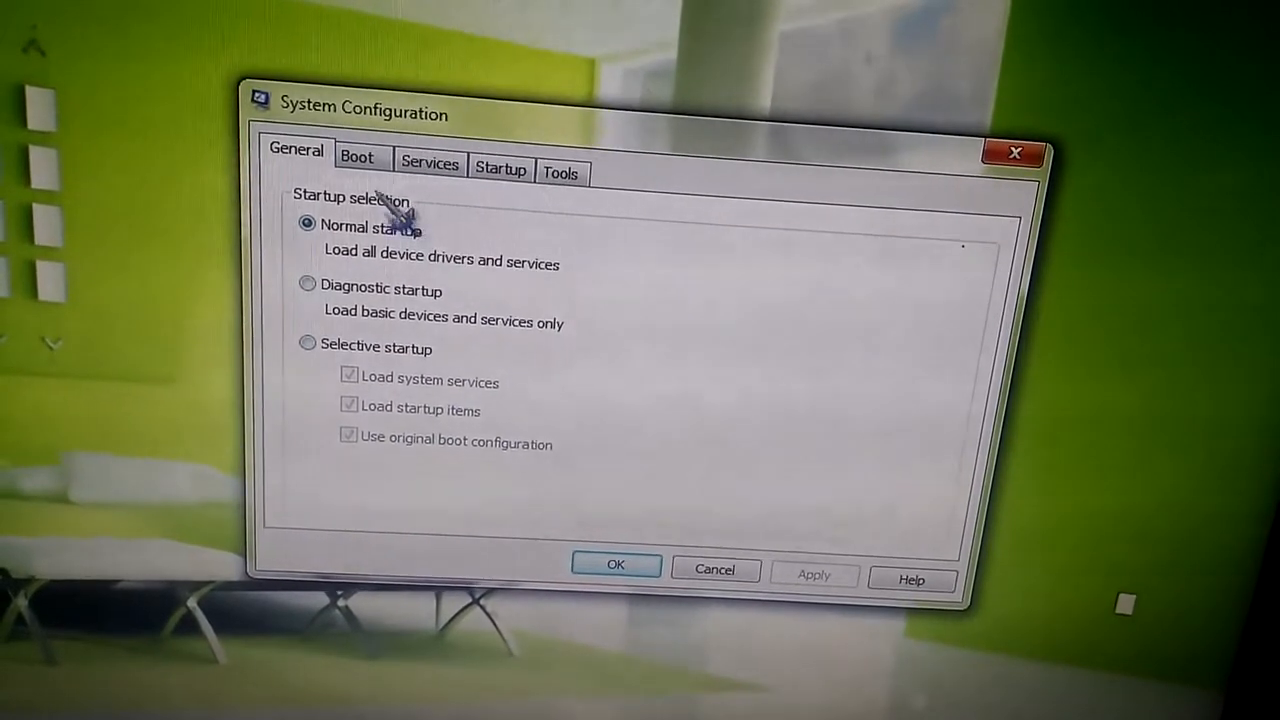
- Reach BOOT Advanced Options for the Windows 7 boot entry from the Boot tab
{"action": "left_click", "coordinate": [356, 156]}
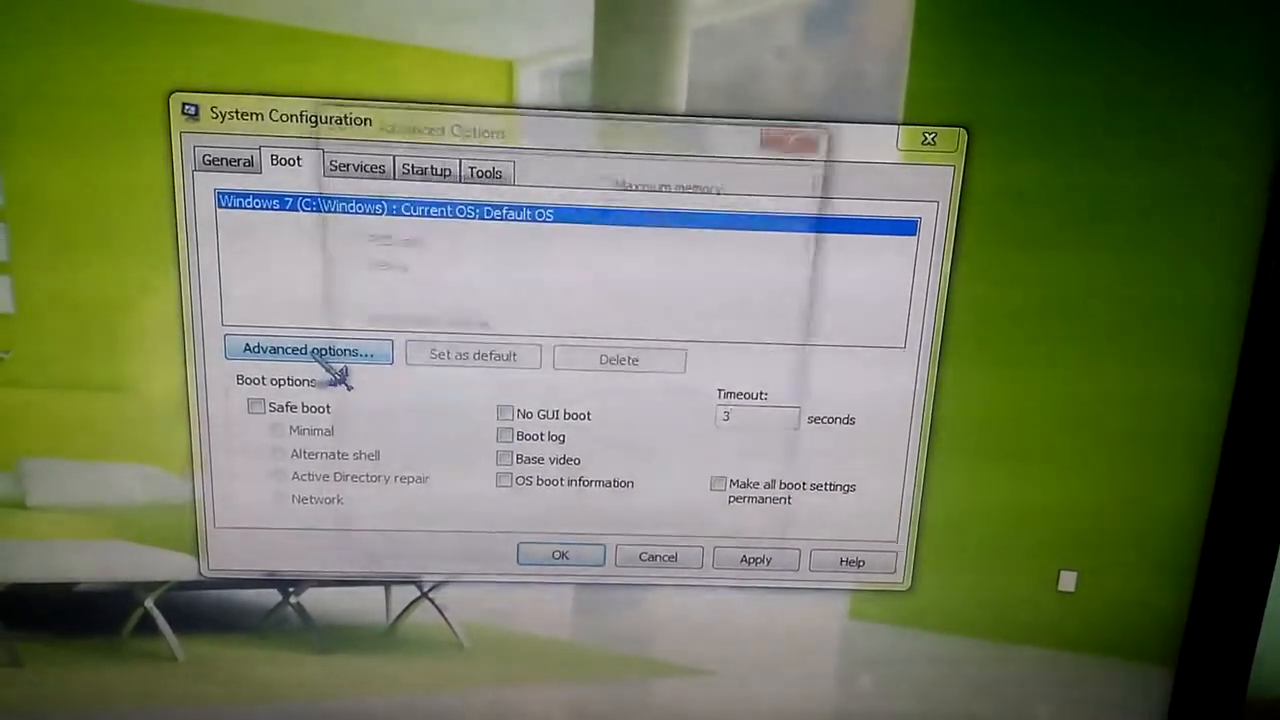
{"action": "left_click", "coordinate": [308, 350]}
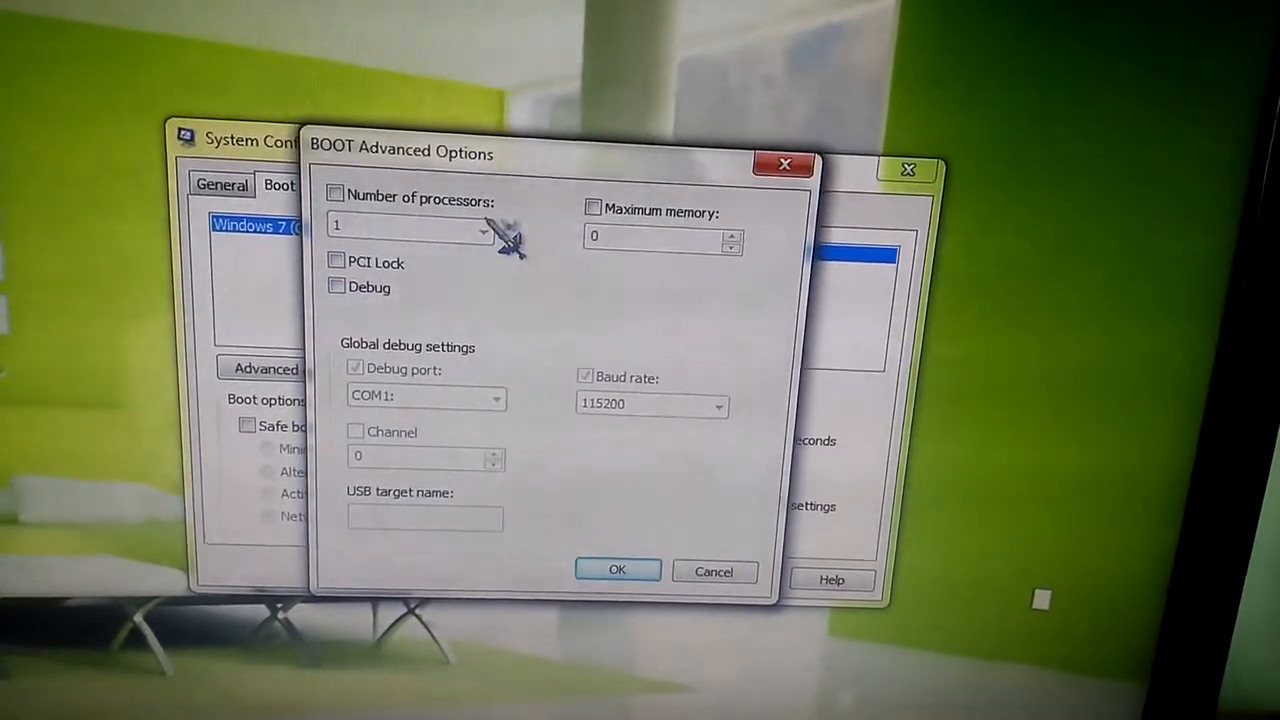
- Enable a custom number of processors, then return to the General startup settings
{"action": "left_click", "coordinate": [336, 192]}
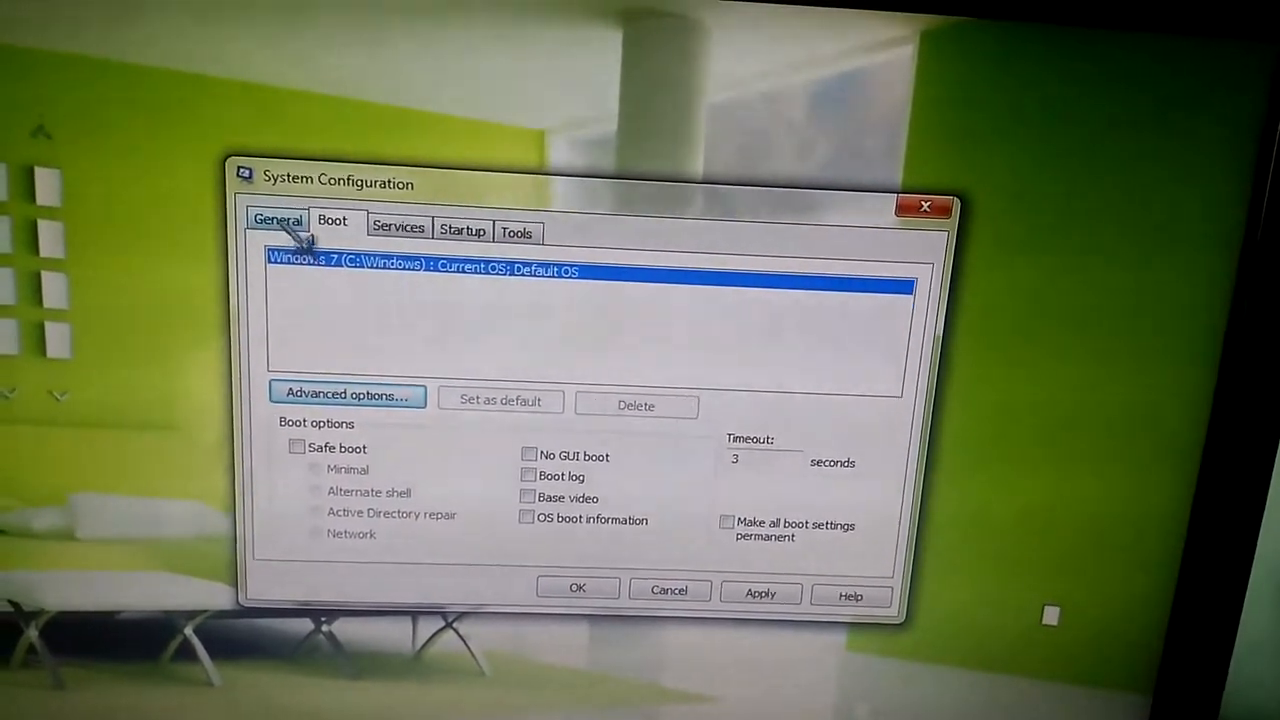
{"action": "left_click", "coordinate": [276, 220]}
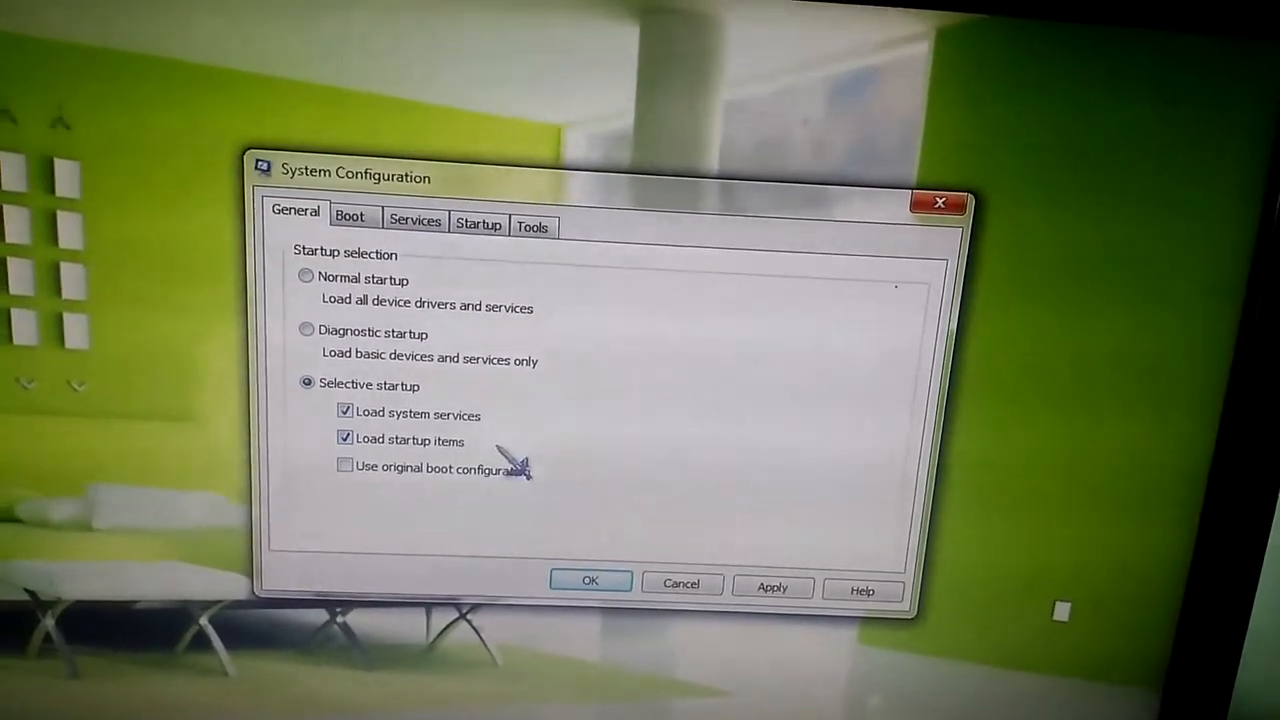
- Show the Services list with manufacturers and running or stopped status
{"action": "left_click", "coordinate": [348, 216]}
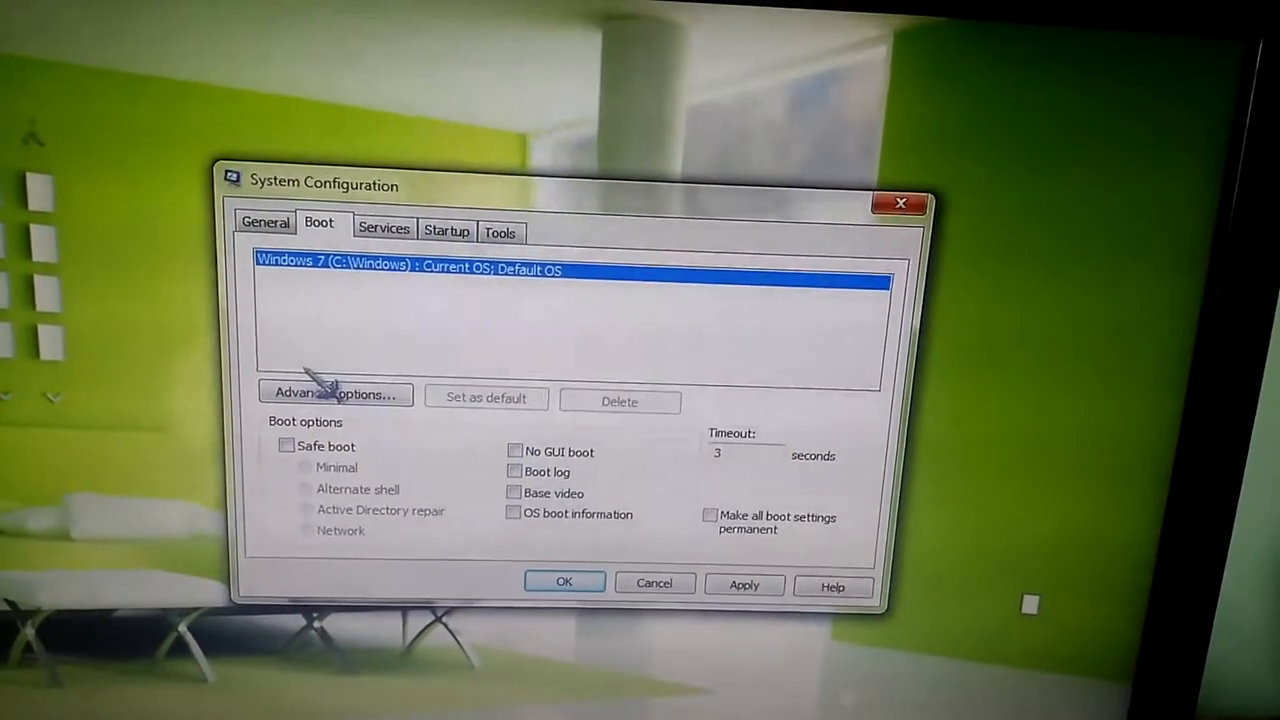
{"action": "left_click", "coordinate": [384, 228]}
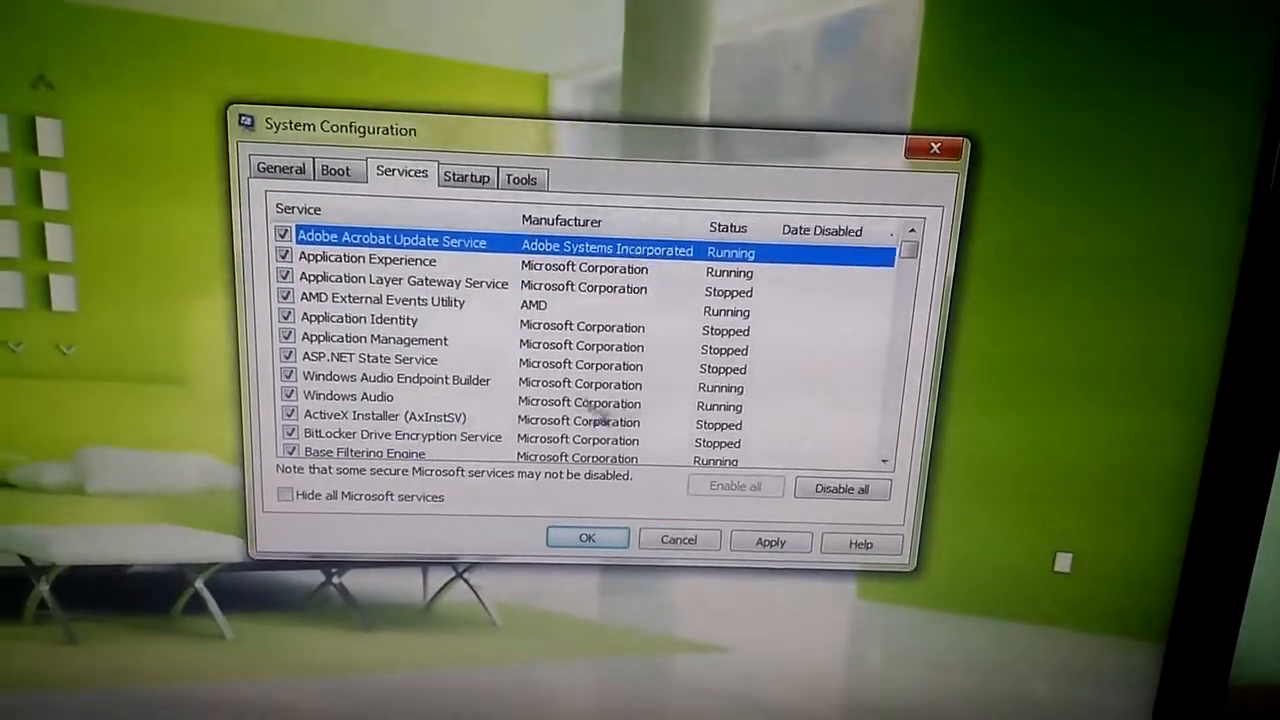
- Hide all Microsoft services and review the Startup items before returning to General
{"action": "scroll", "scroll_direction": "down", "scroll_amount": 3}
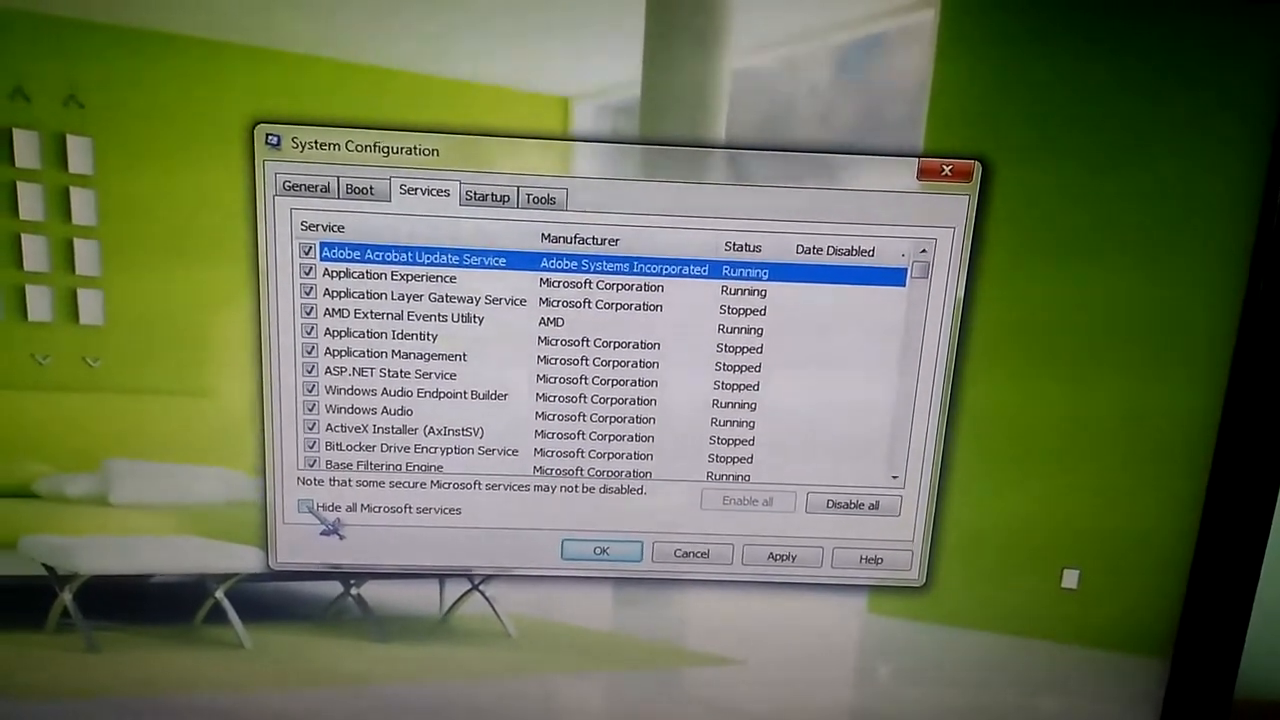
{"action": "left_click", "coordinate": [308, 510]}
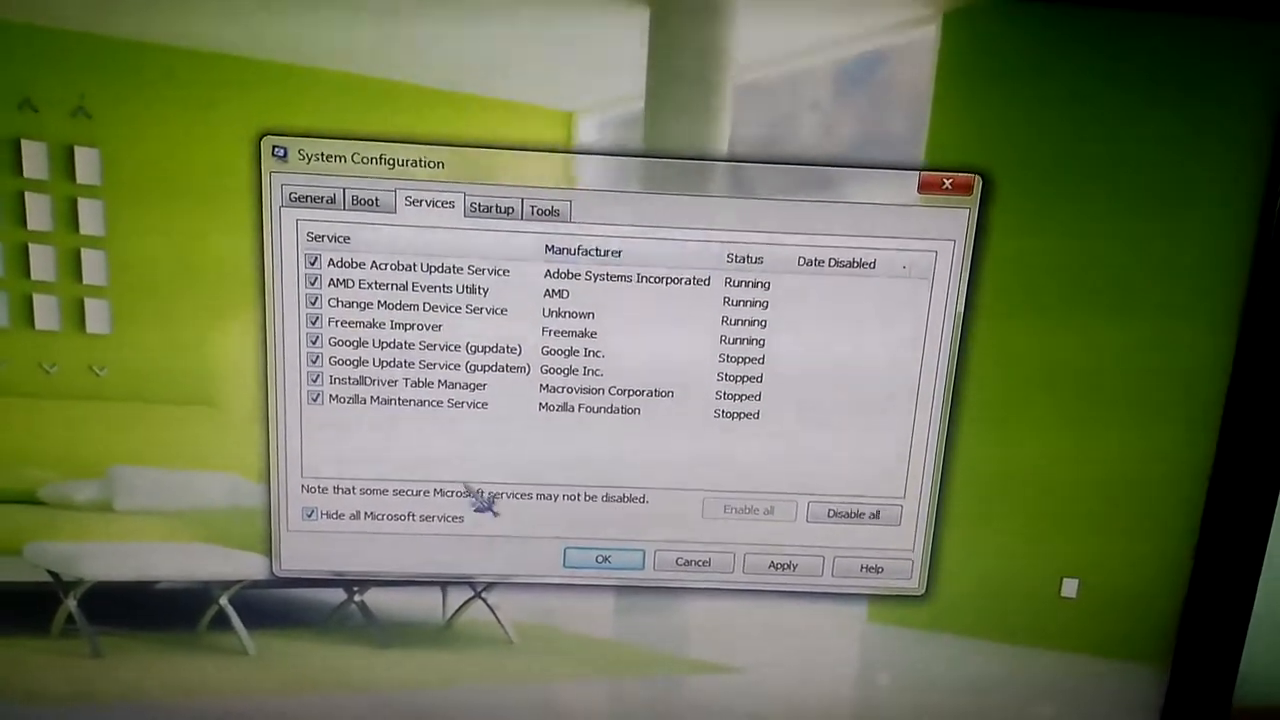
{"action": "left_click", "coordinate": [492, 210]}
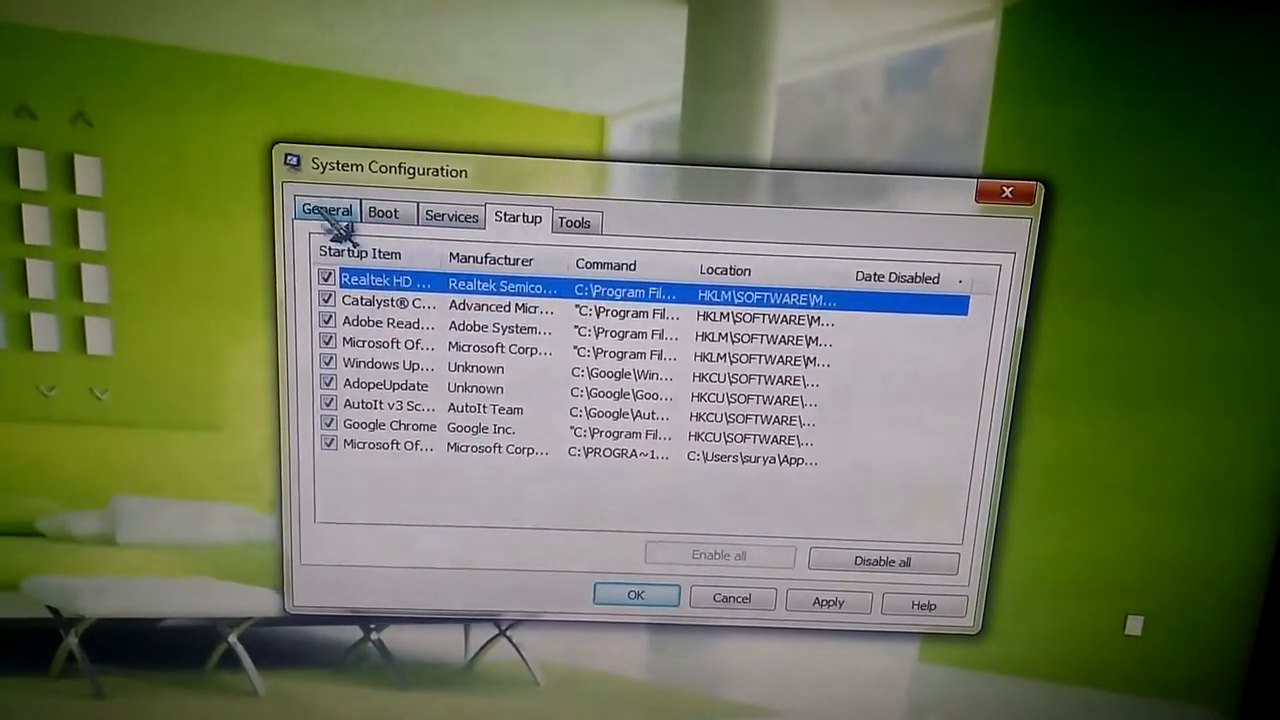
{"action": "left_click", "coordinate": [324, 212]}
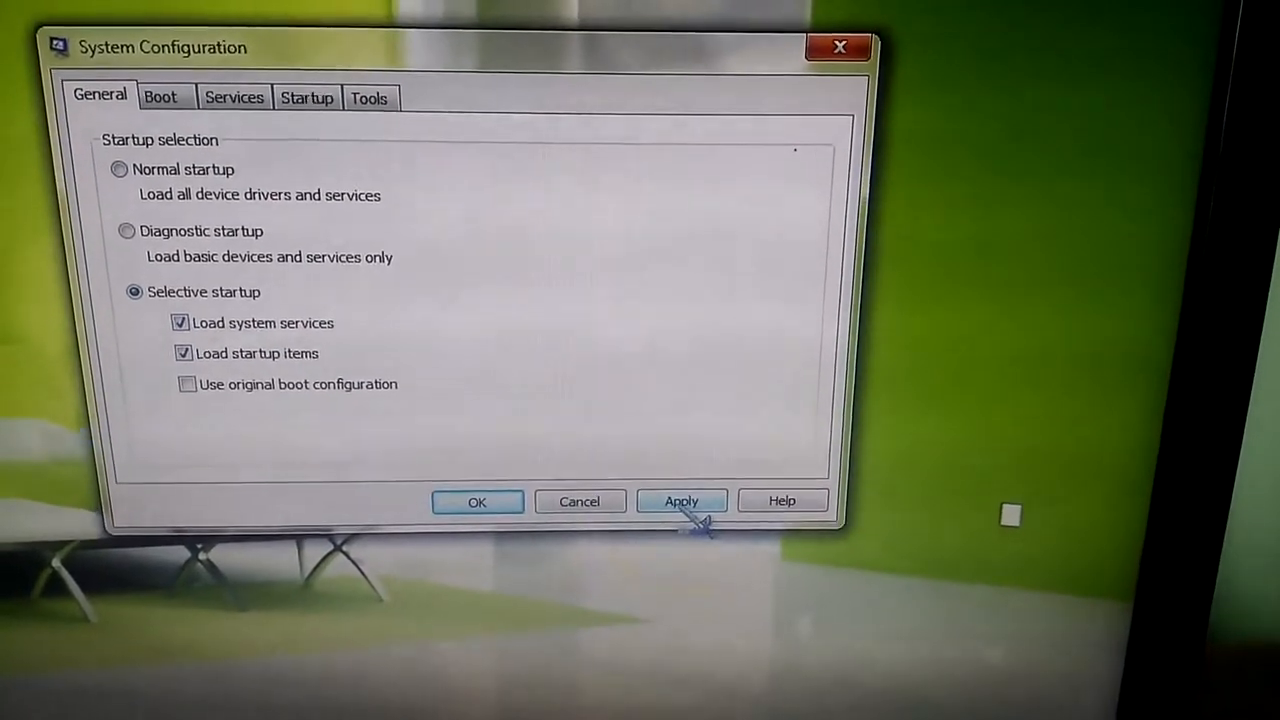
- Apply the selective startup configuration and confirm it with OK
{"action": "left_click", "coordinate": [680, 500]}
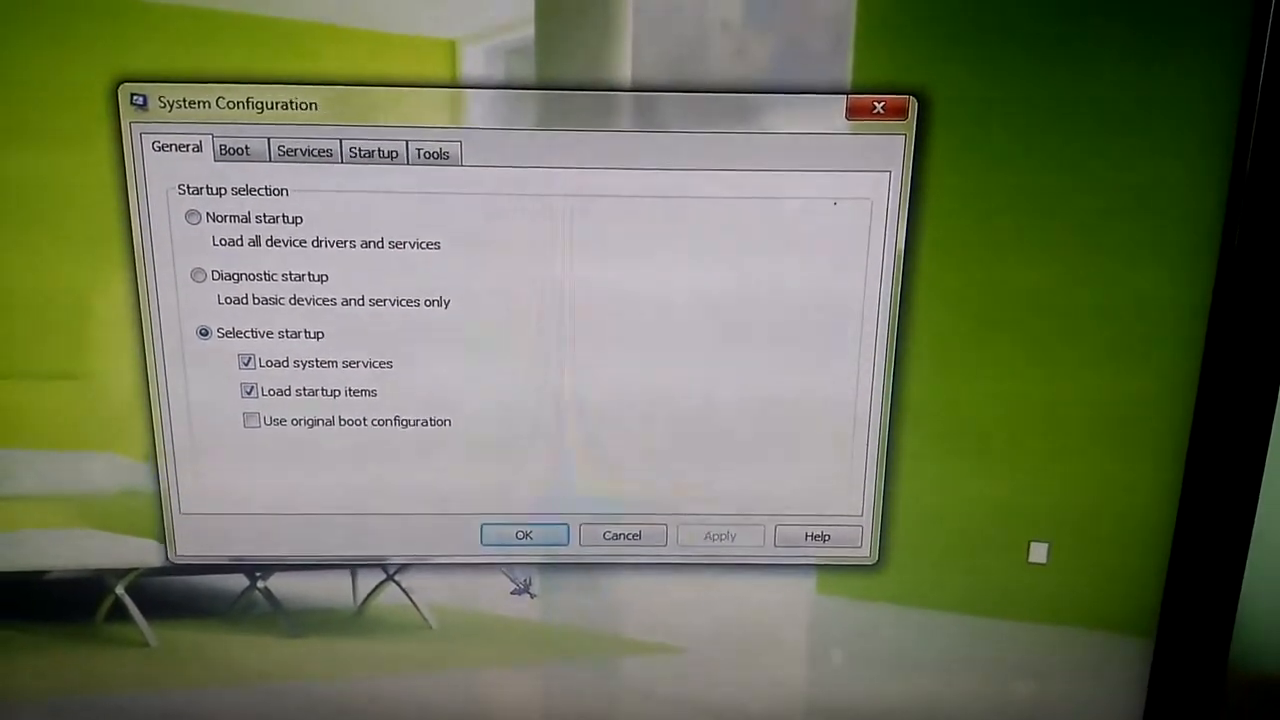
{"action": "left_click", "coordinate": [524, 536]}
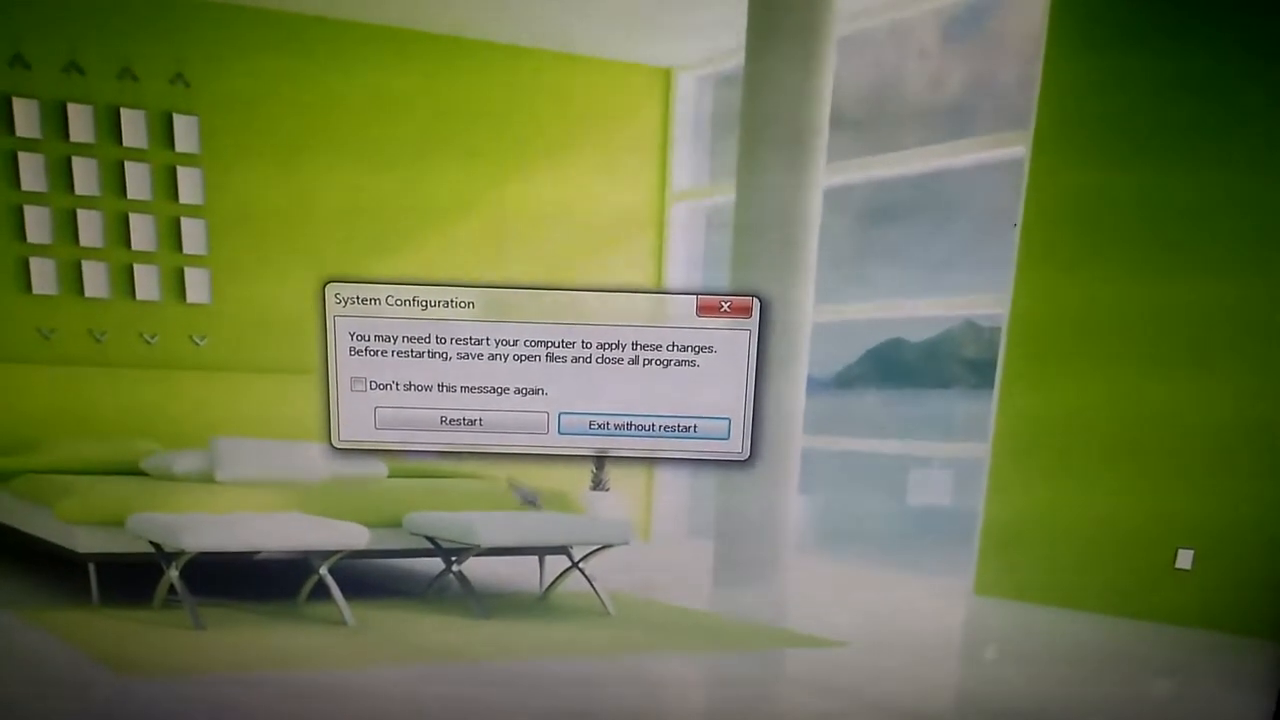
- Choose Exit without restart, closing System Configuration back to the desktop
{"action": "left_click", "coordinate": [644, 428]}
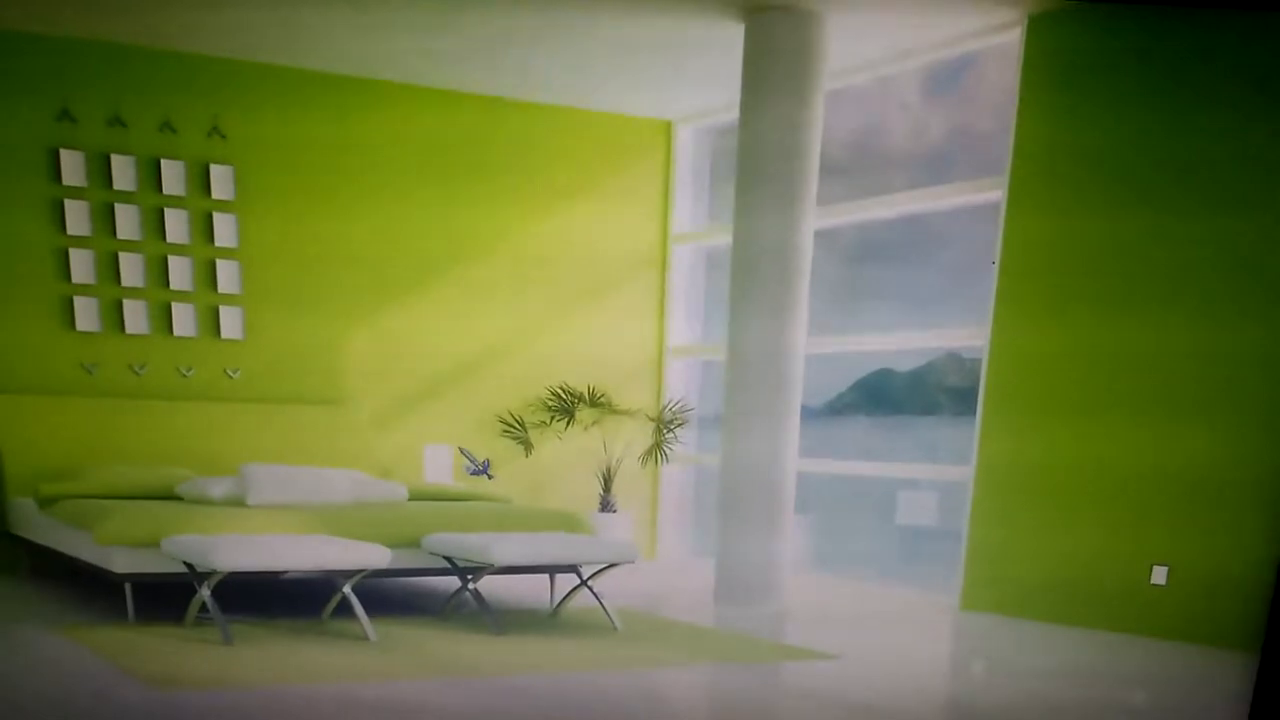